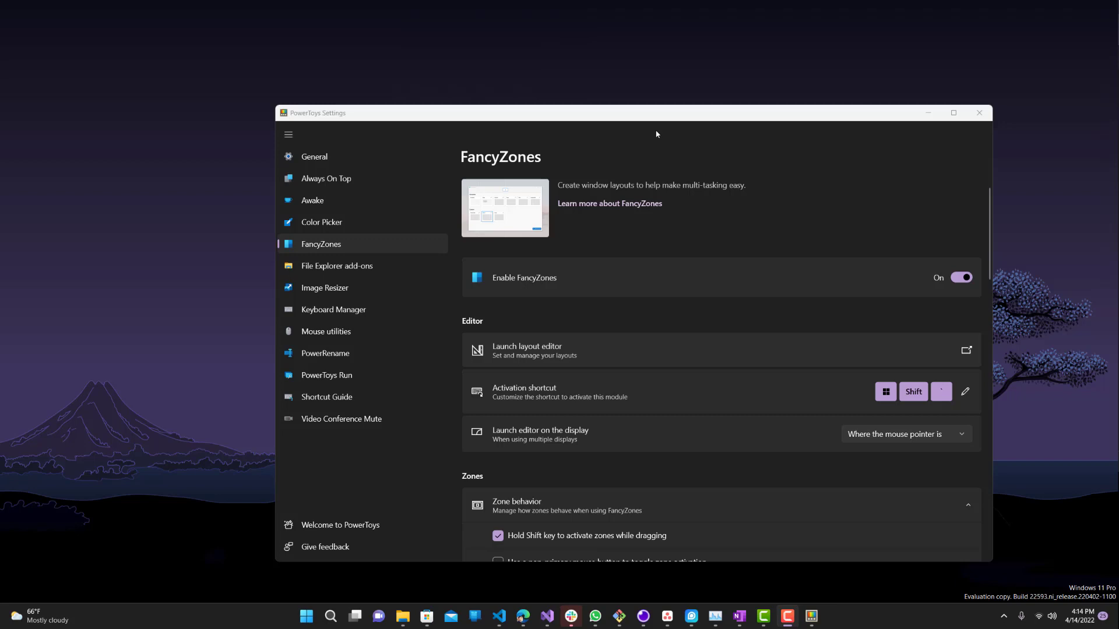
mouse_move(651, 123)
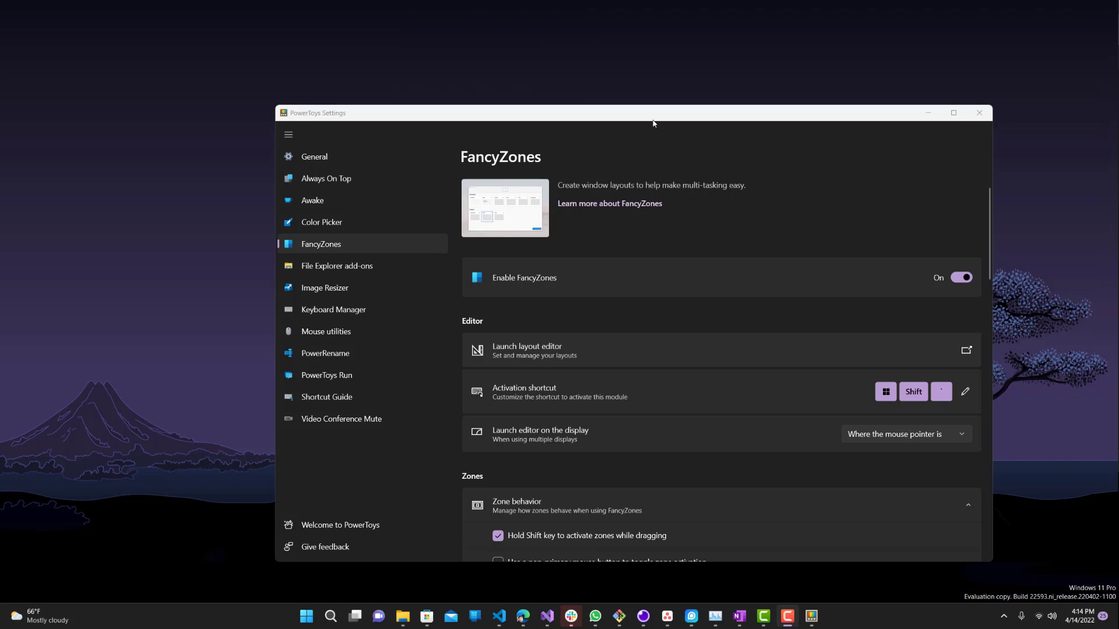
mouse_move(633, 122)
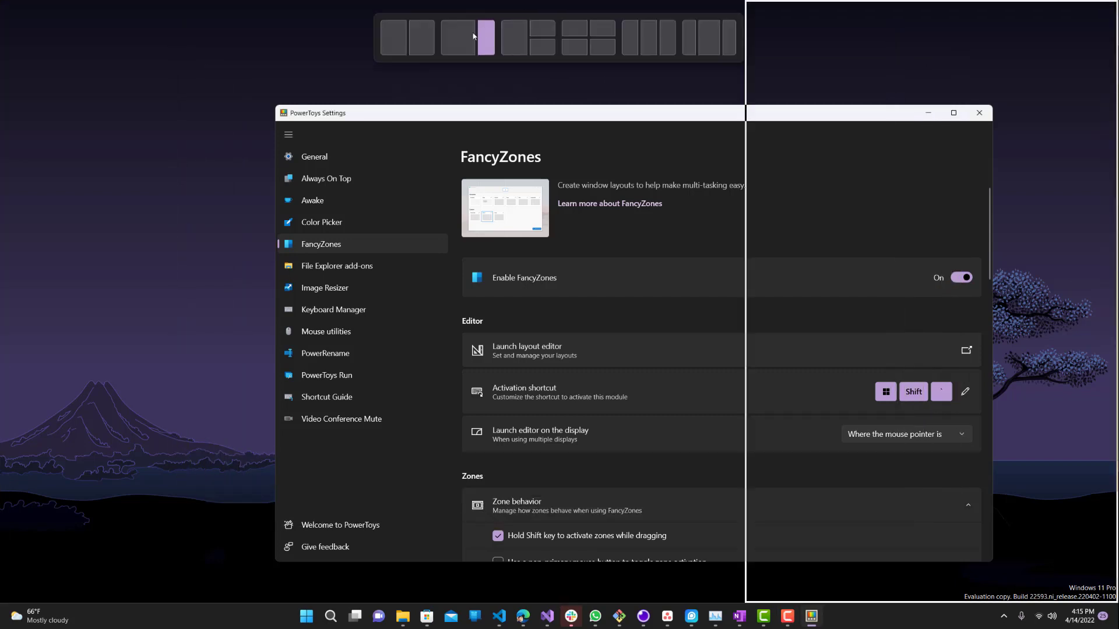
mouse_move(458, 37)
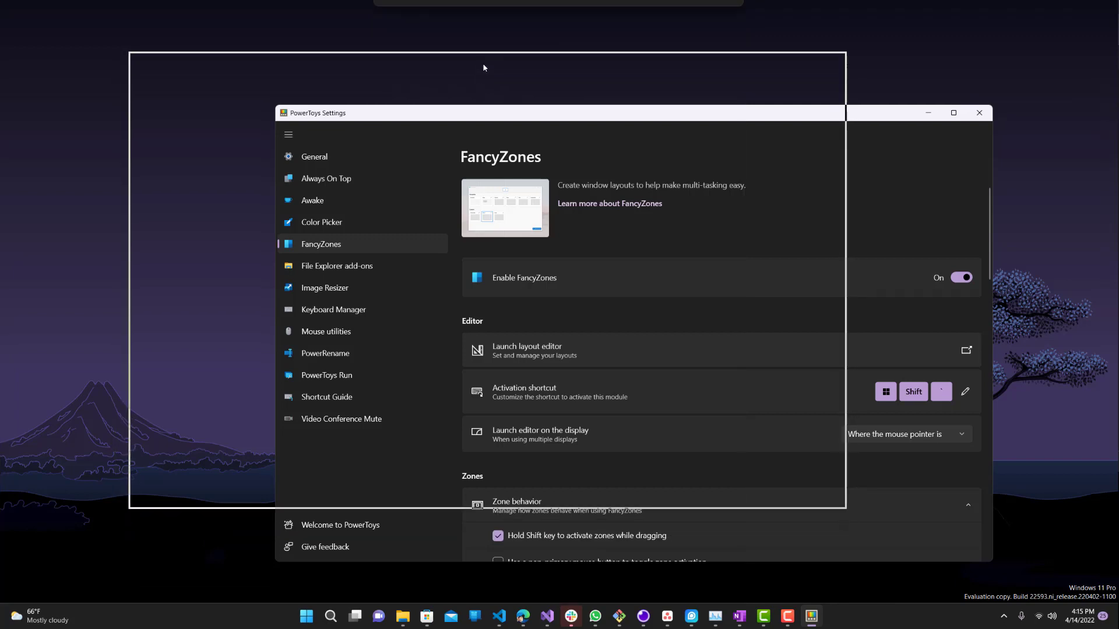
Move the PowerToys Settings window toward the top-left of the desktop.
left_click_drag(483, 68, 510, 117)
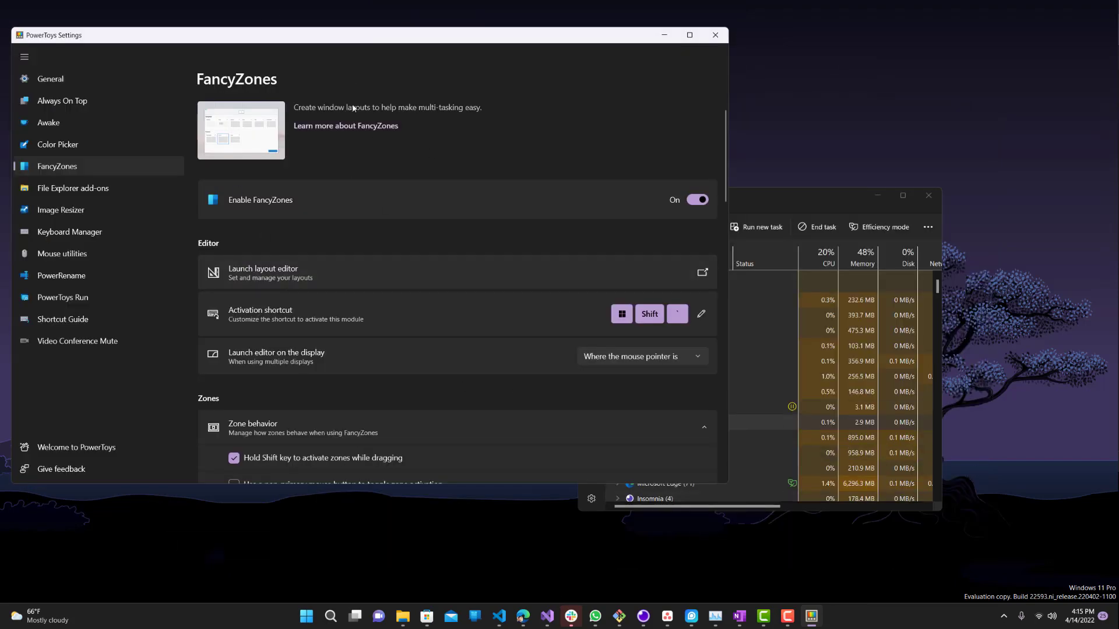
mouse_move(652, 436)
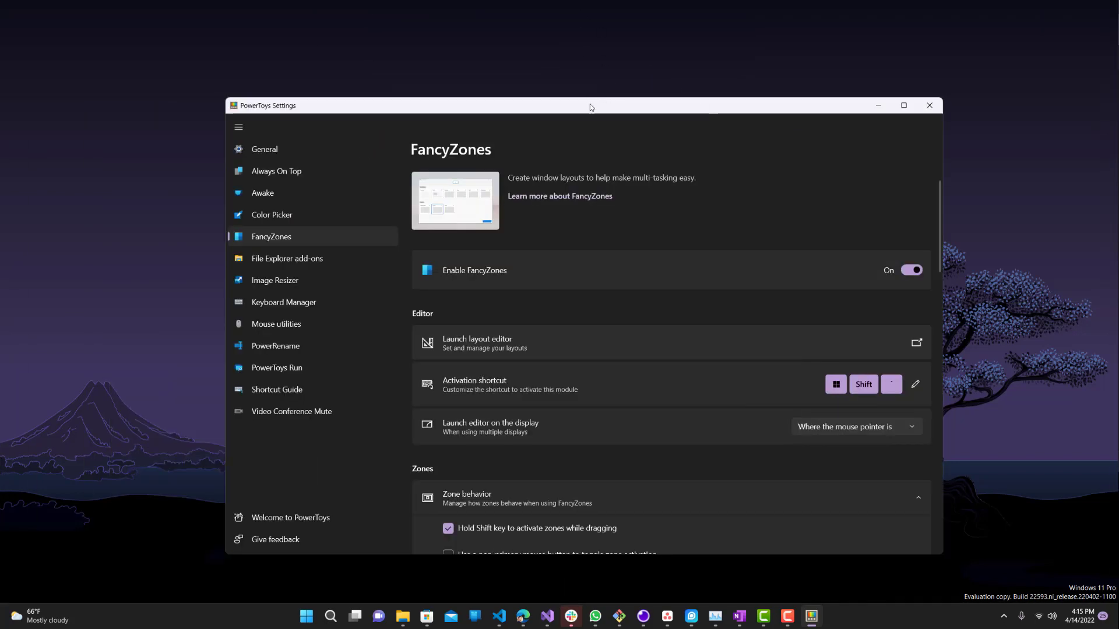
mouse_move(614, 77)
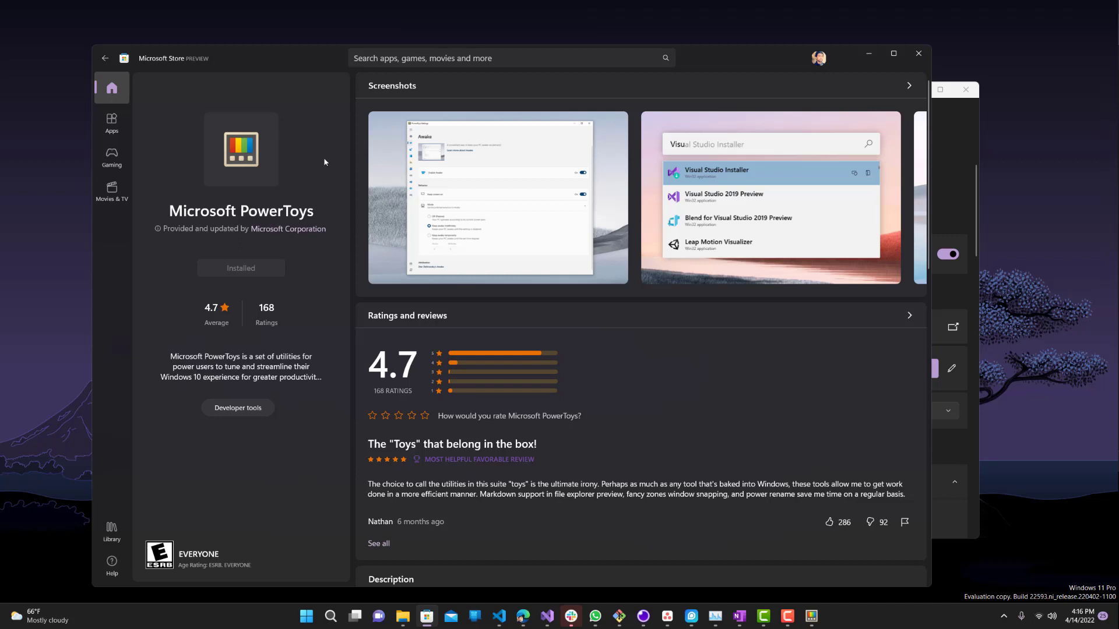
mouse_move(241, 237)
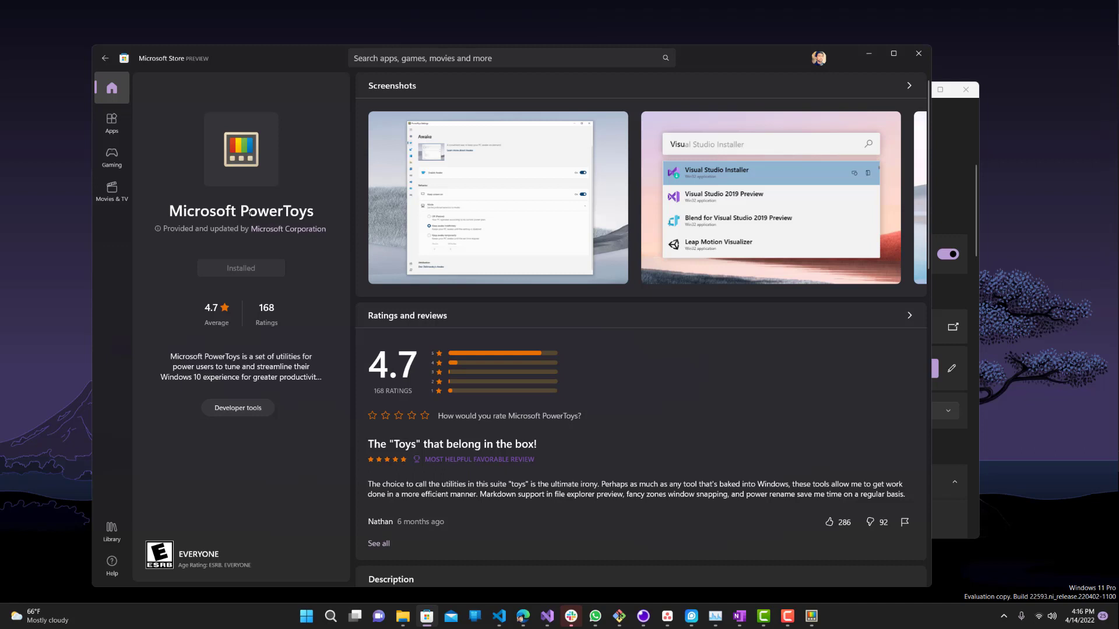
mouse_move(616, 77)
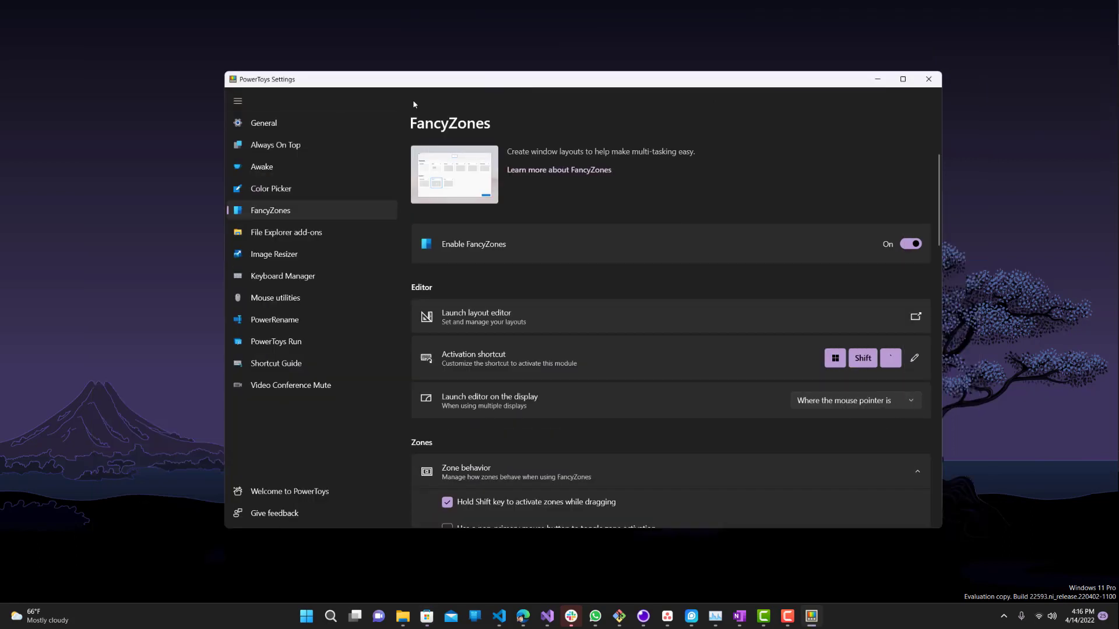
mouse_move(363, 145)
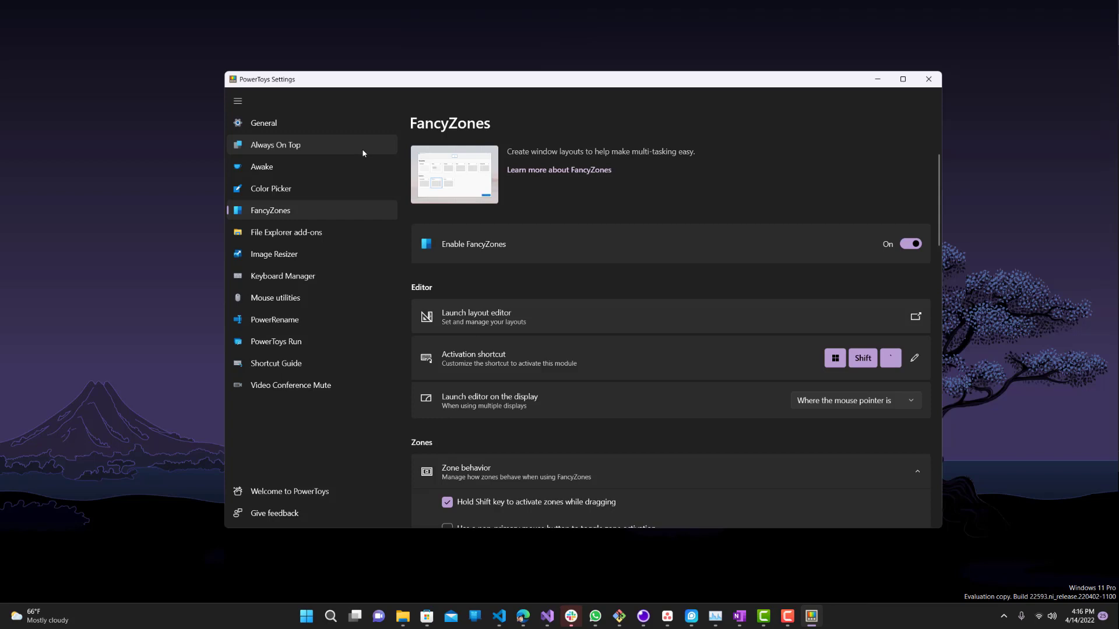
mouse_move(327, 212)
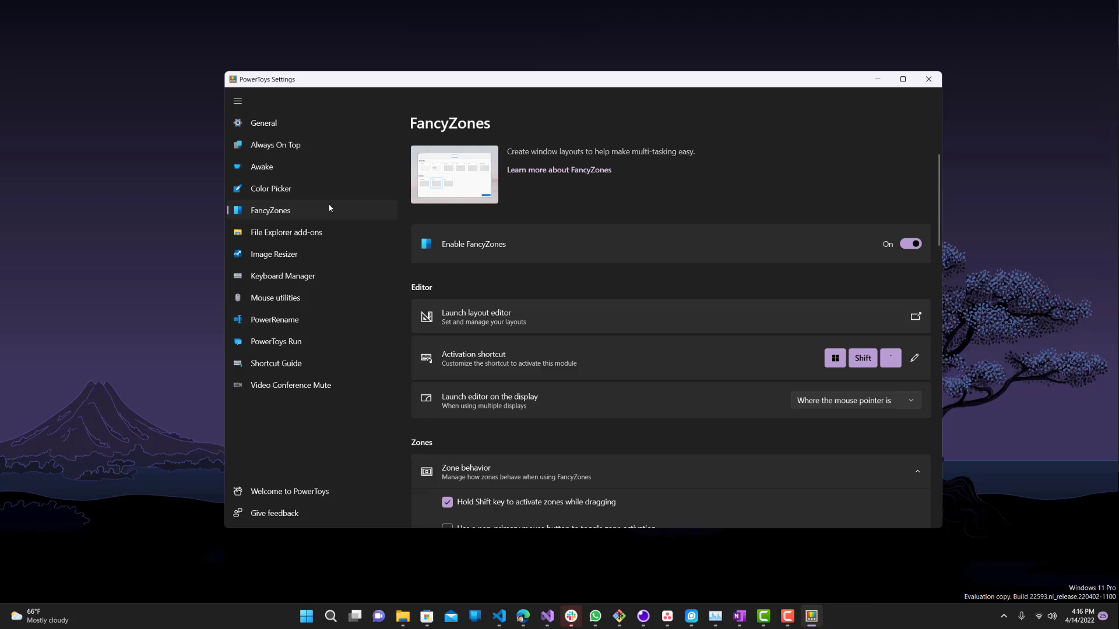
mouse_move(296, 214)
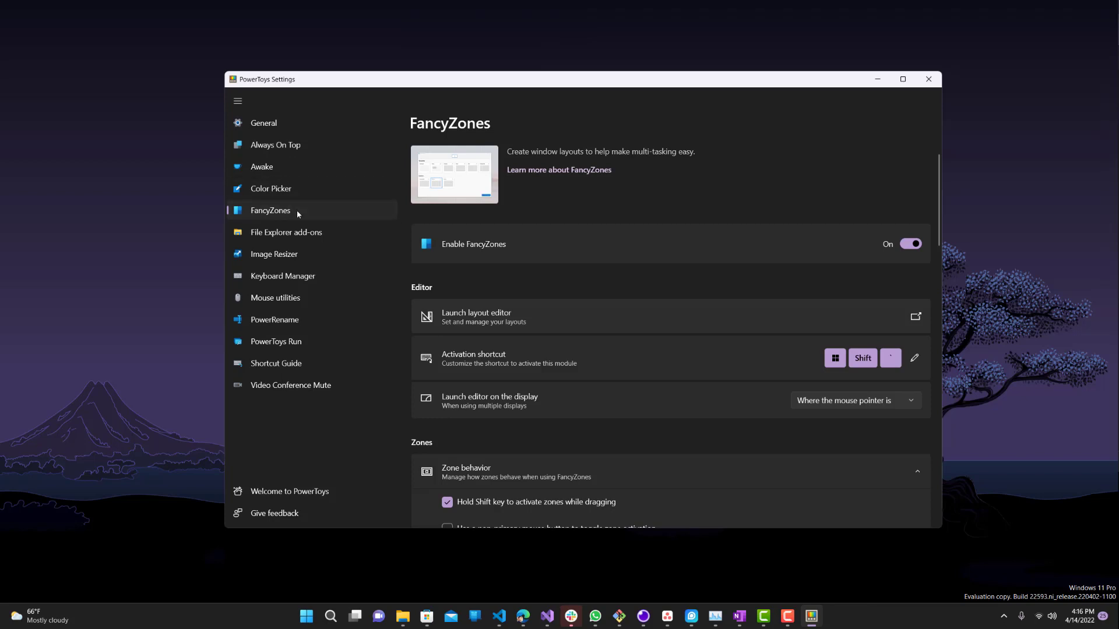
mouse_move(581, 236)
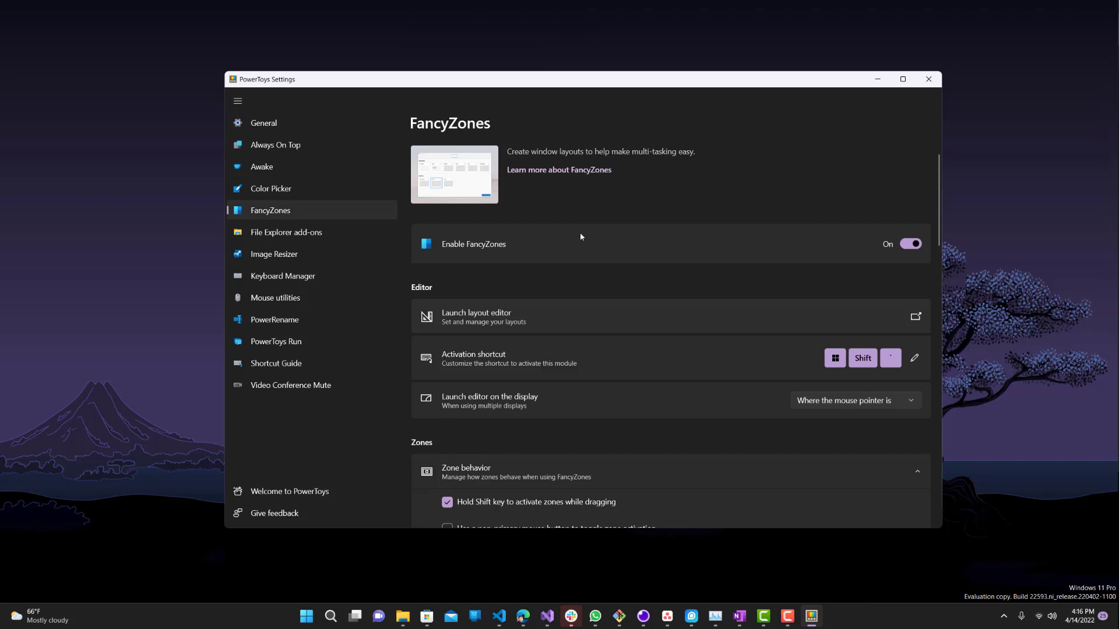
Scroll down the FancyZones settings page.
scroll("down", 3)
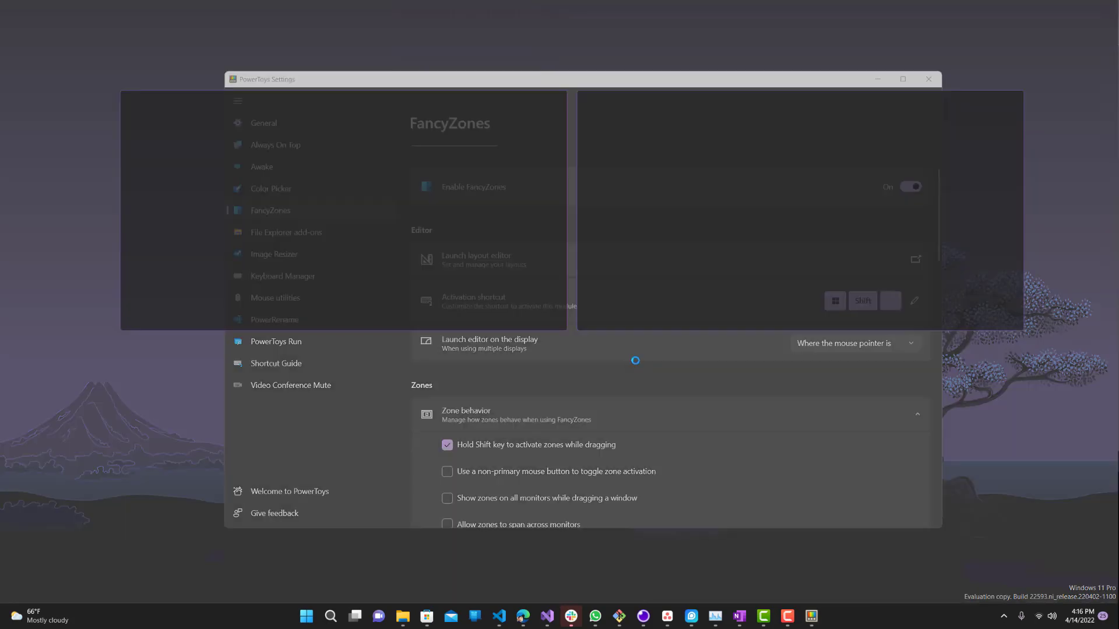
Launch the FancyZones layout editor and begin editing Custom layout 1.
left_click(476, 258)
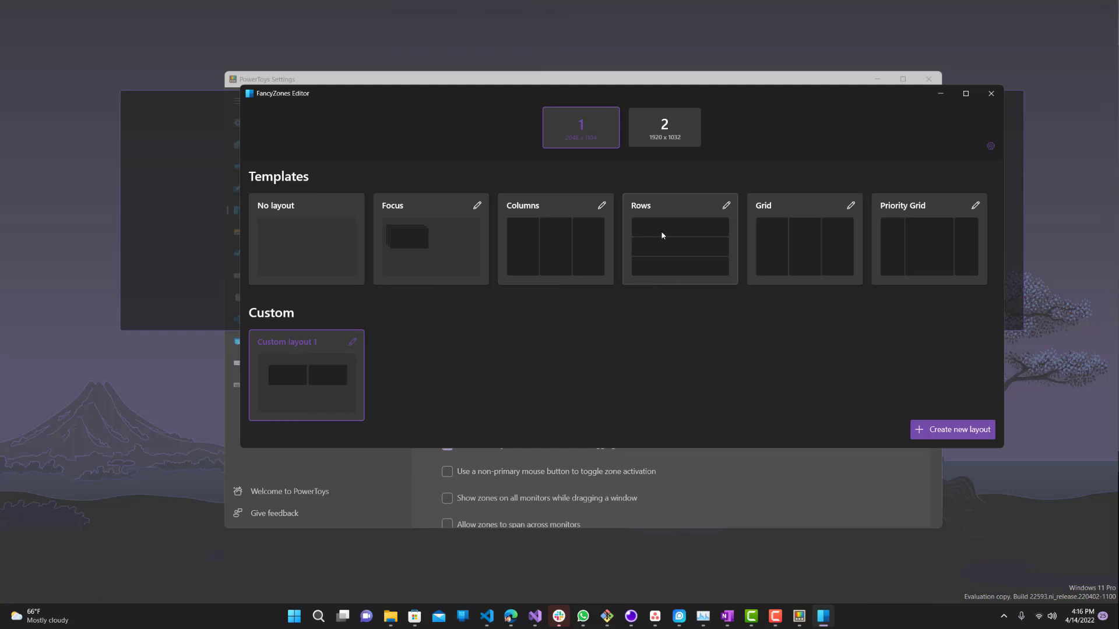
mouse_move(547, 233)
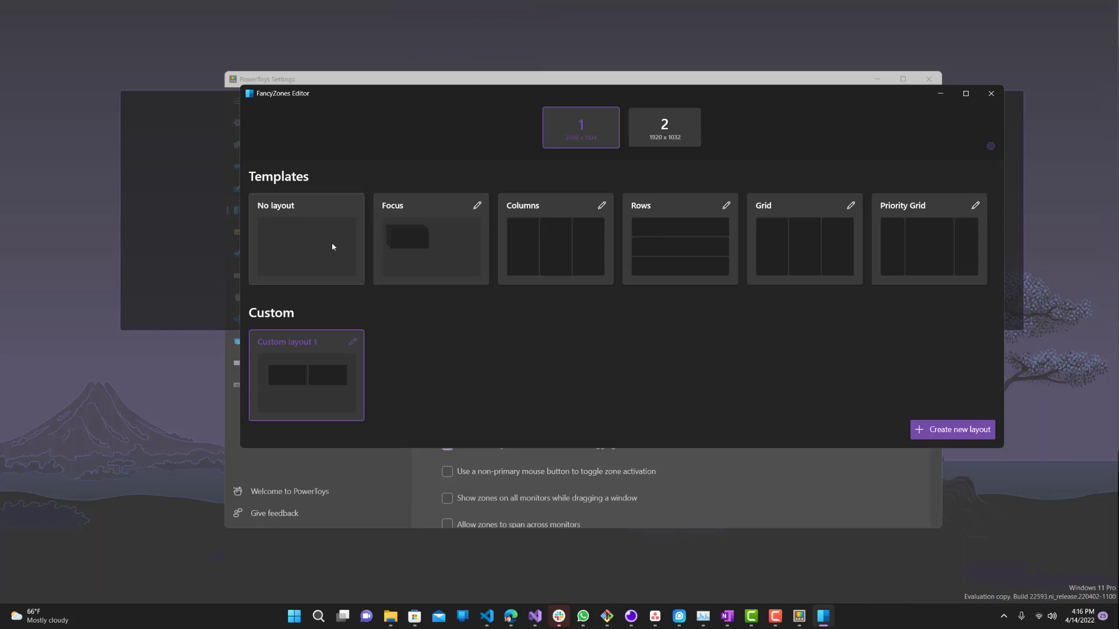
mouse_move(661, 226)
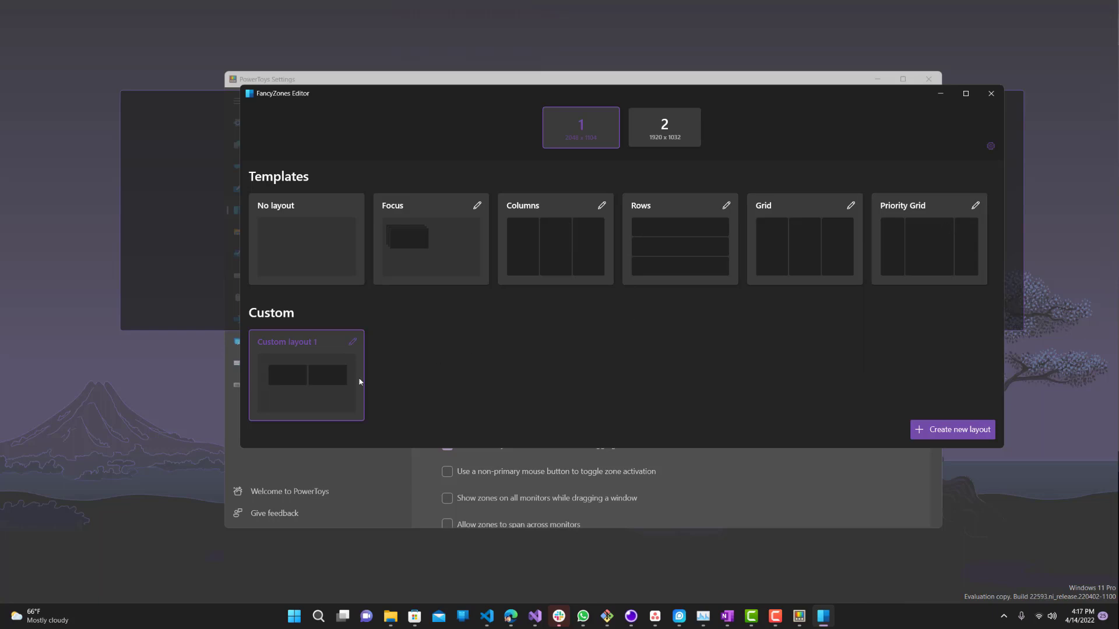
left_click(353, 342)
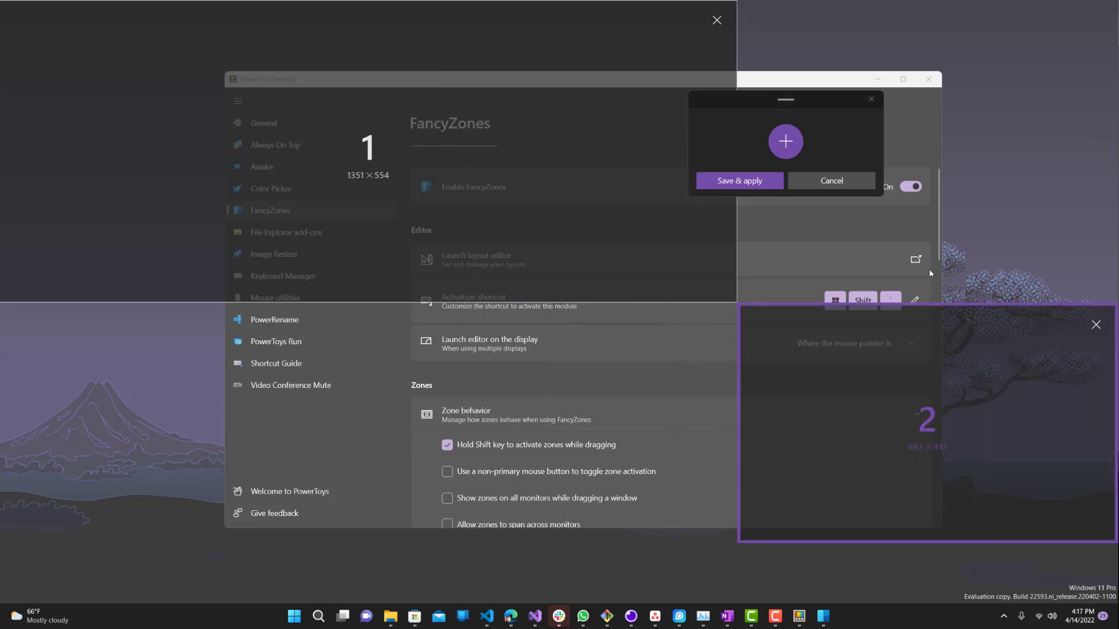
Stretch zone 2 to the full right-hand height, then shorten it from the bottom.
left_click_drag(932, 308, 932, 91)
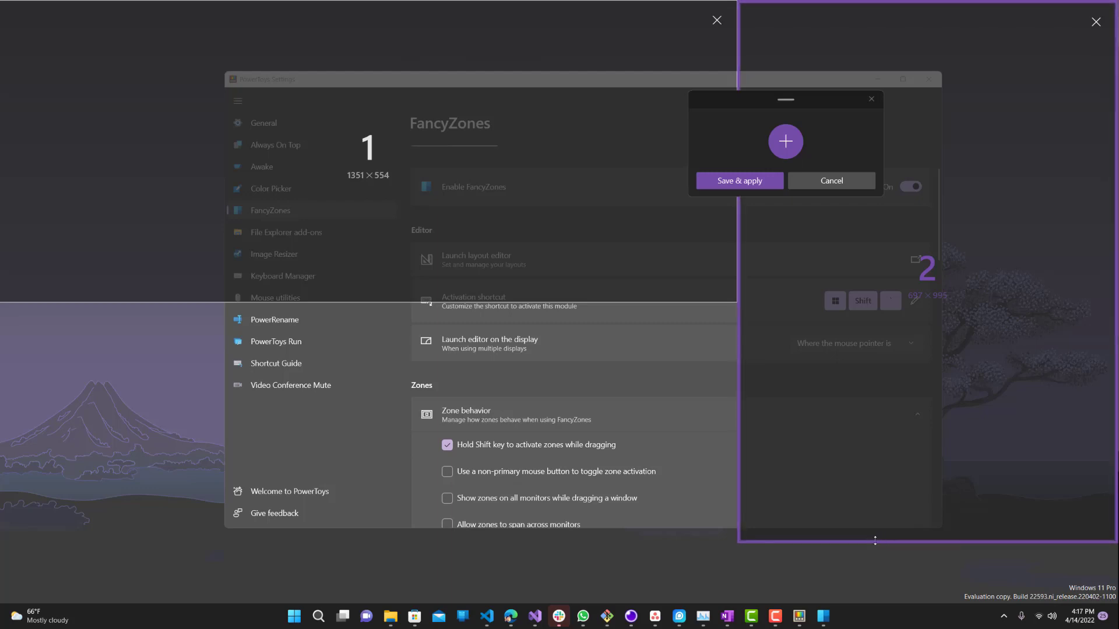
left_click_drag(874, 541, 875, 433)
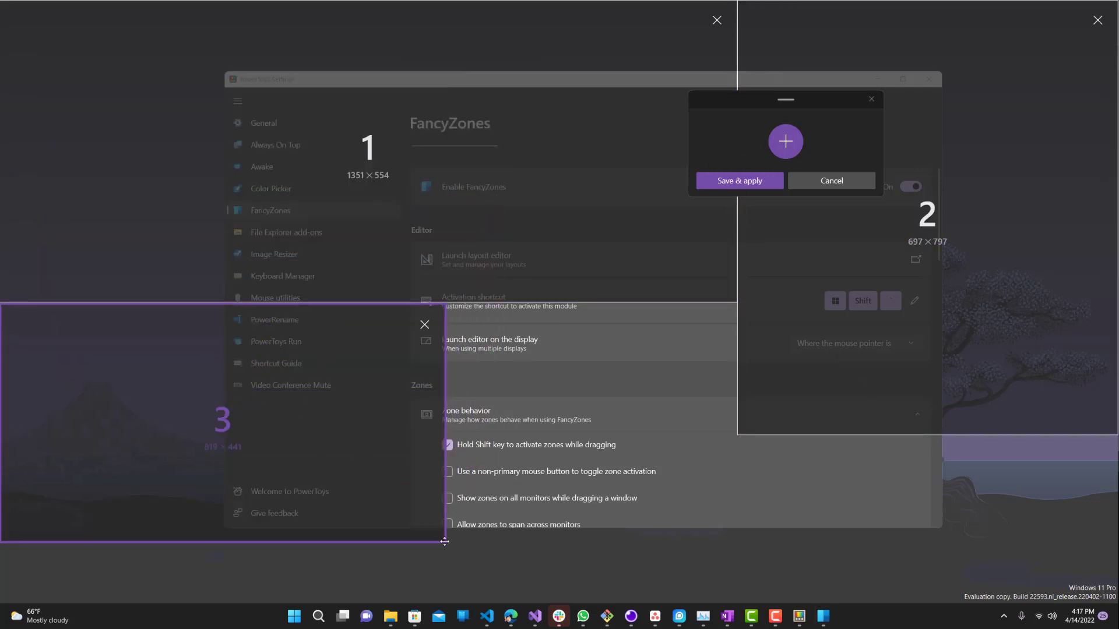
mouse_move(445, 546)
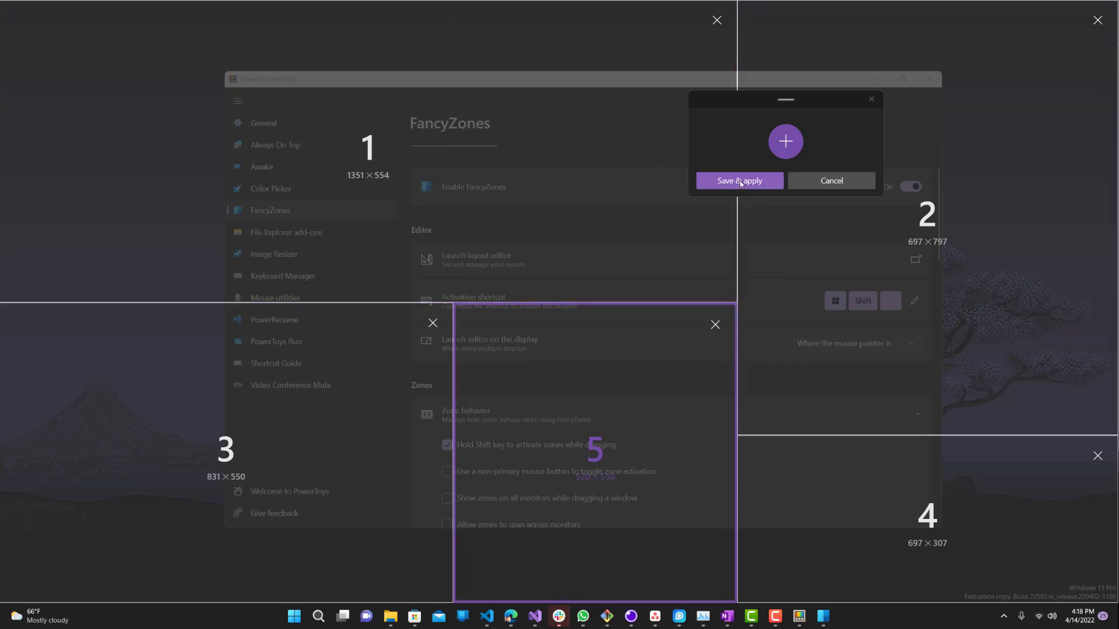
left_click(738, 181)
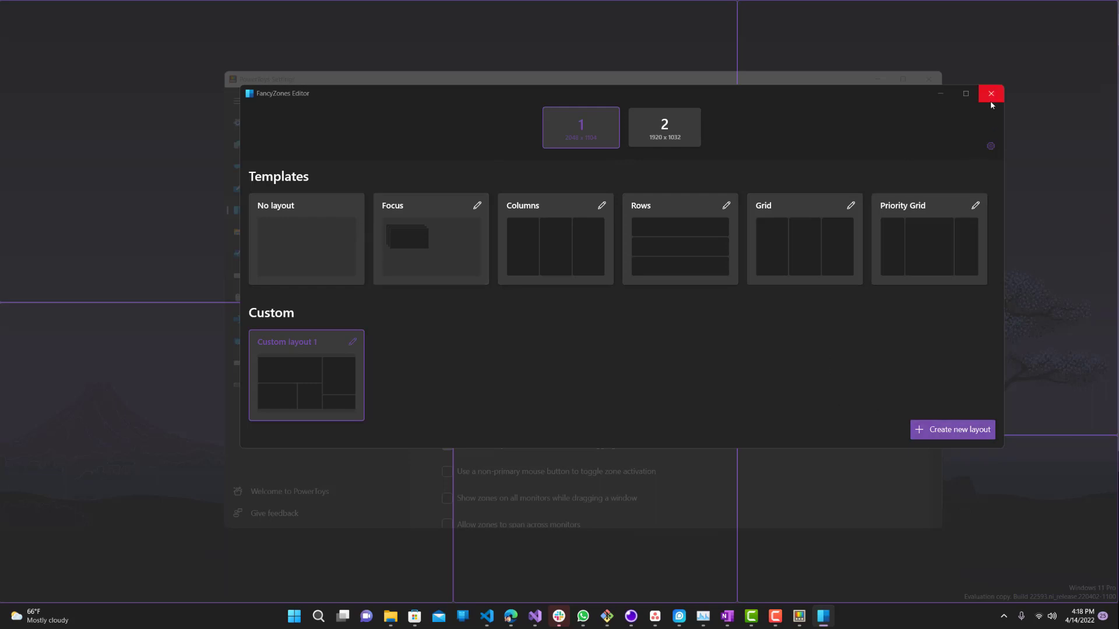
left_click(991, 94)
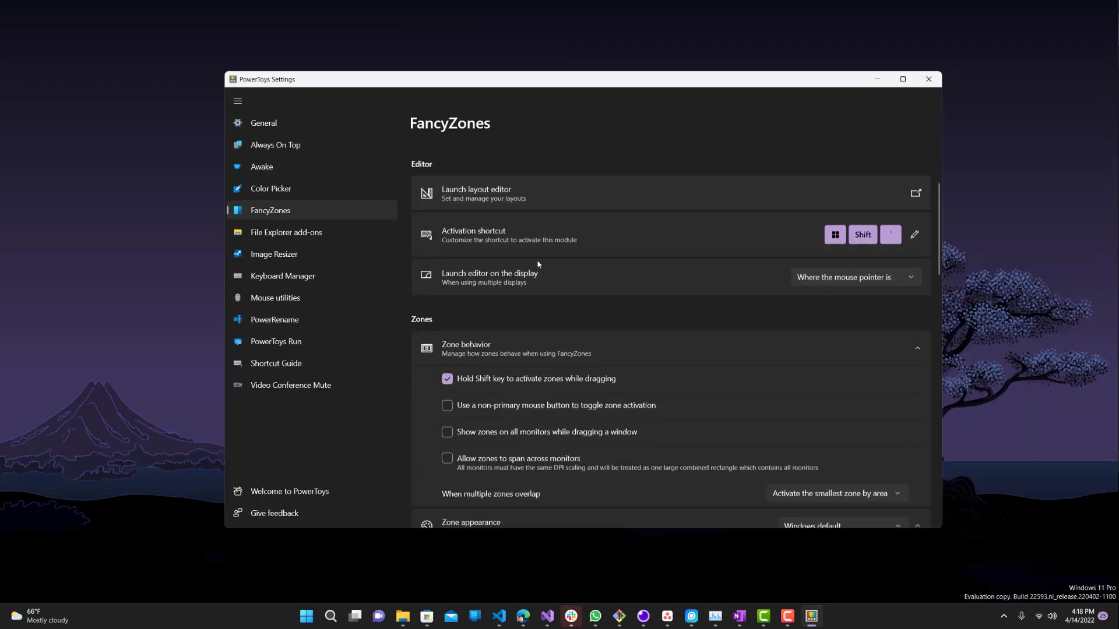
scroll("down", 3)
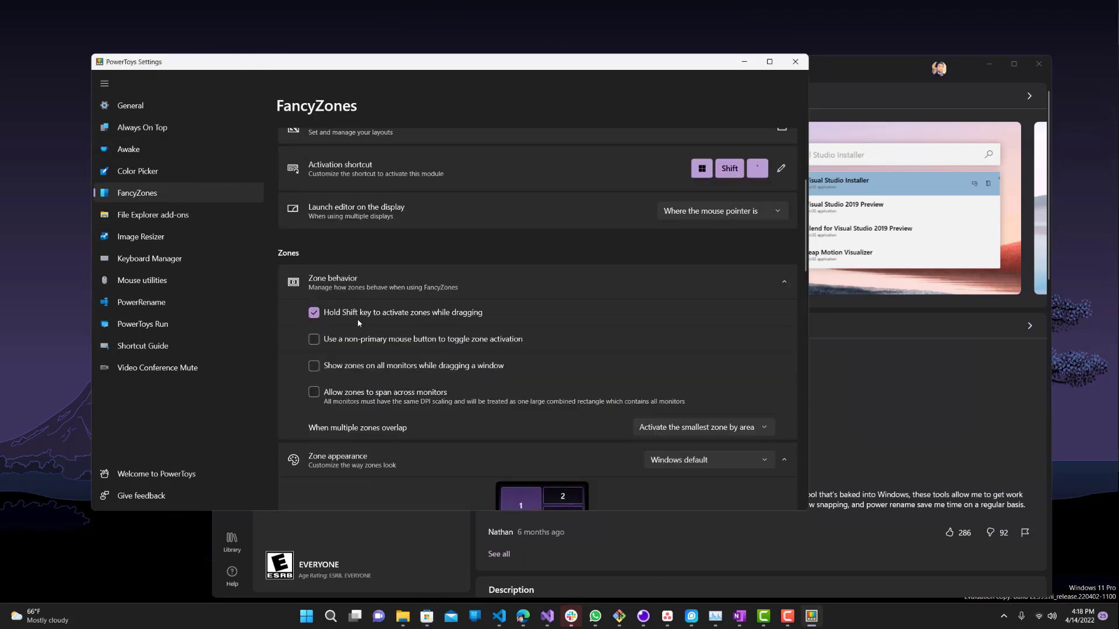
mouse_move(452, 326)
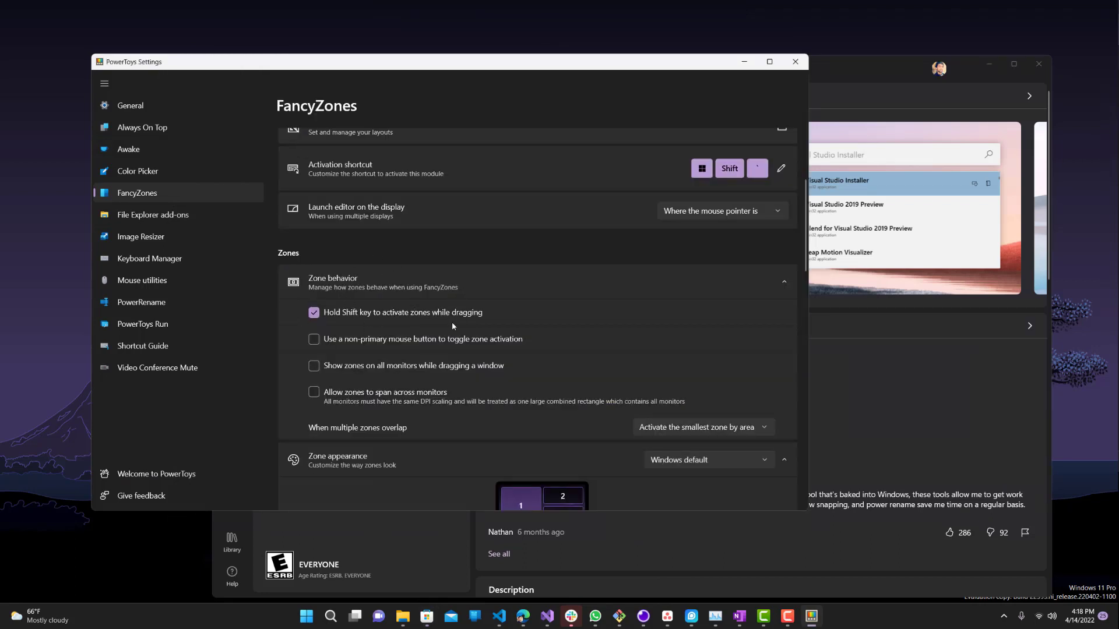
Switch zone appearance to Custom colors, keeping black zone numbers.
left_click(708, 460)
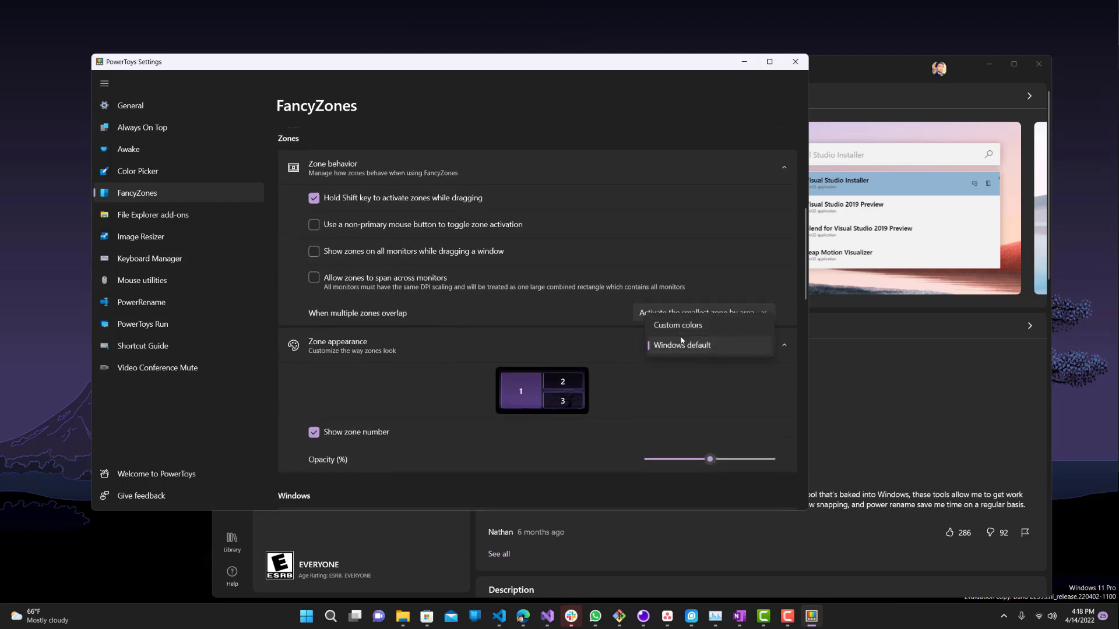
left_click(676, 325)
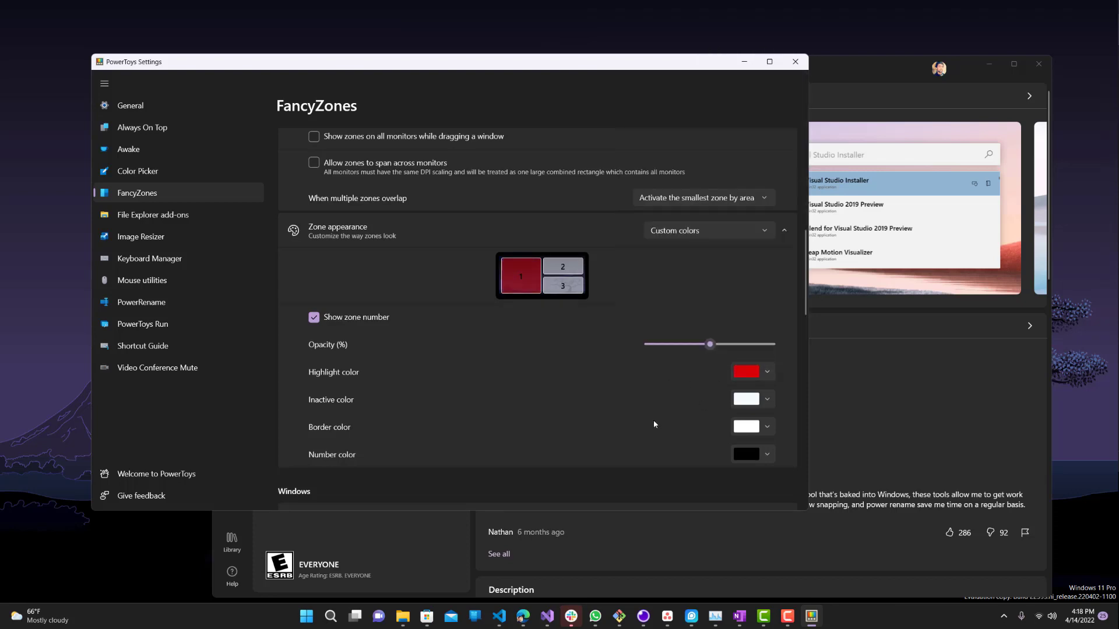
scroll("down", 3)
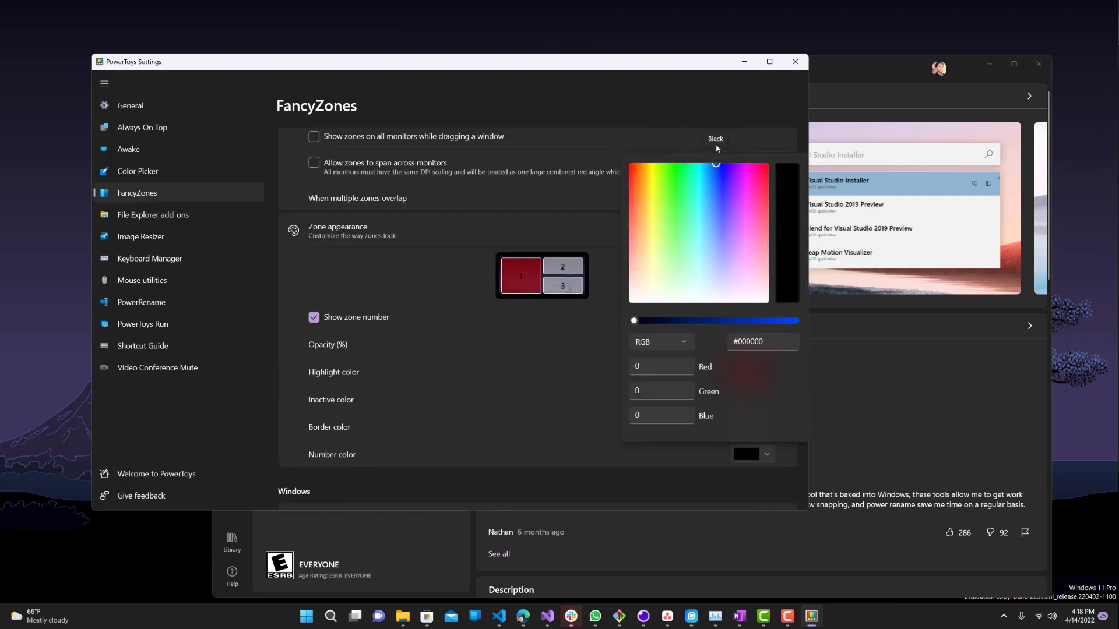
left_click(570, 470)
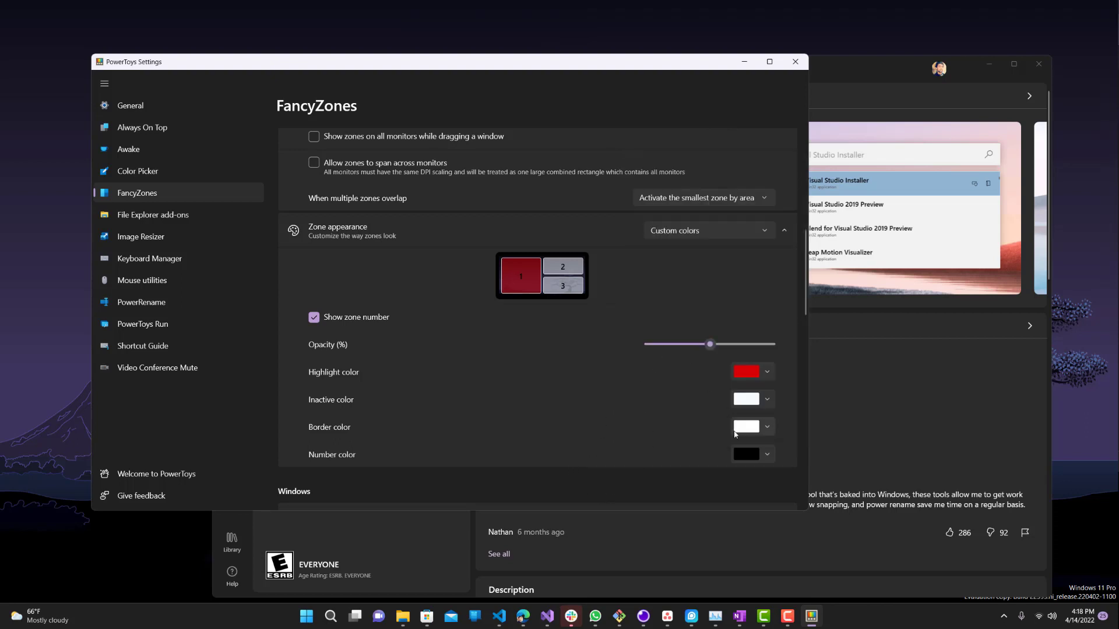
scroll("down", 3)
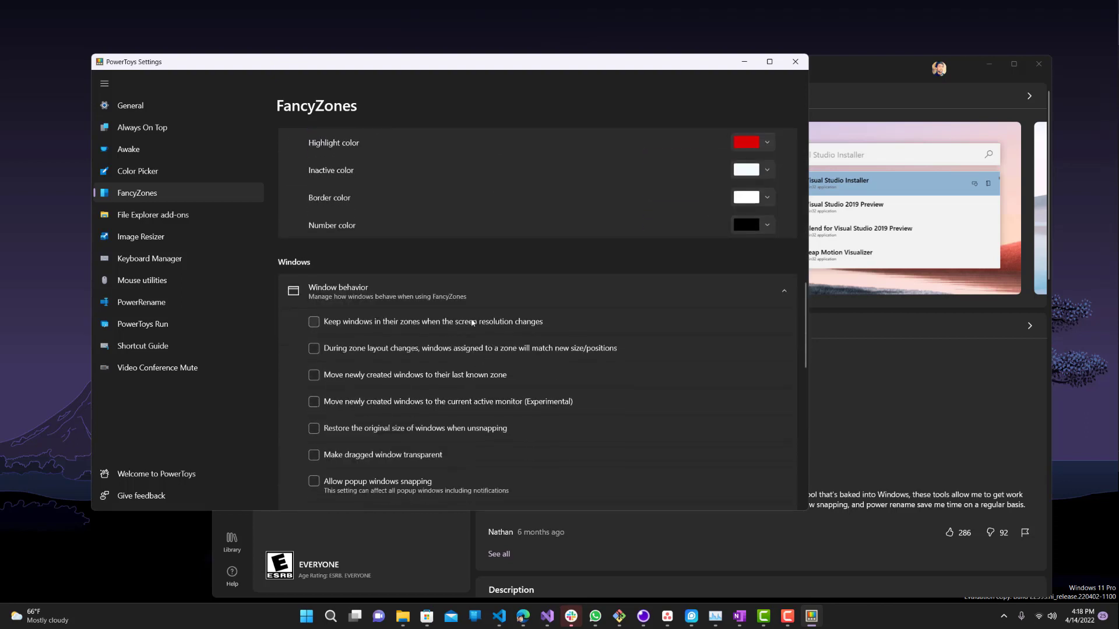
scroll("down", 3)
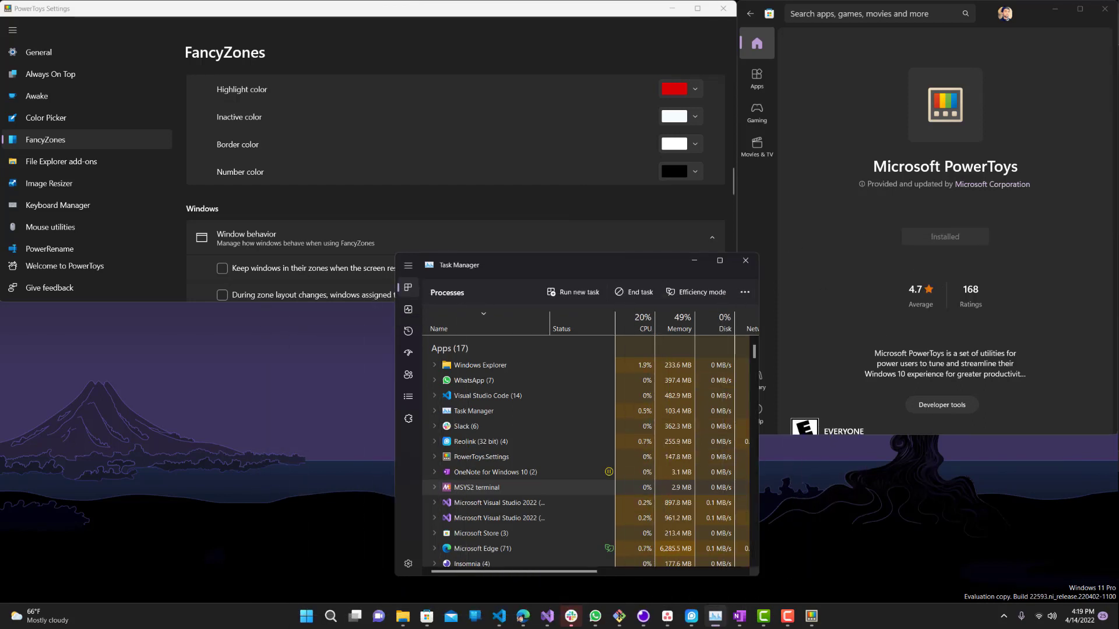
Snap Insomnia, VS Code and the MINGW terminal into the bottom-left, middle and right zones.
left_click(745, 260)
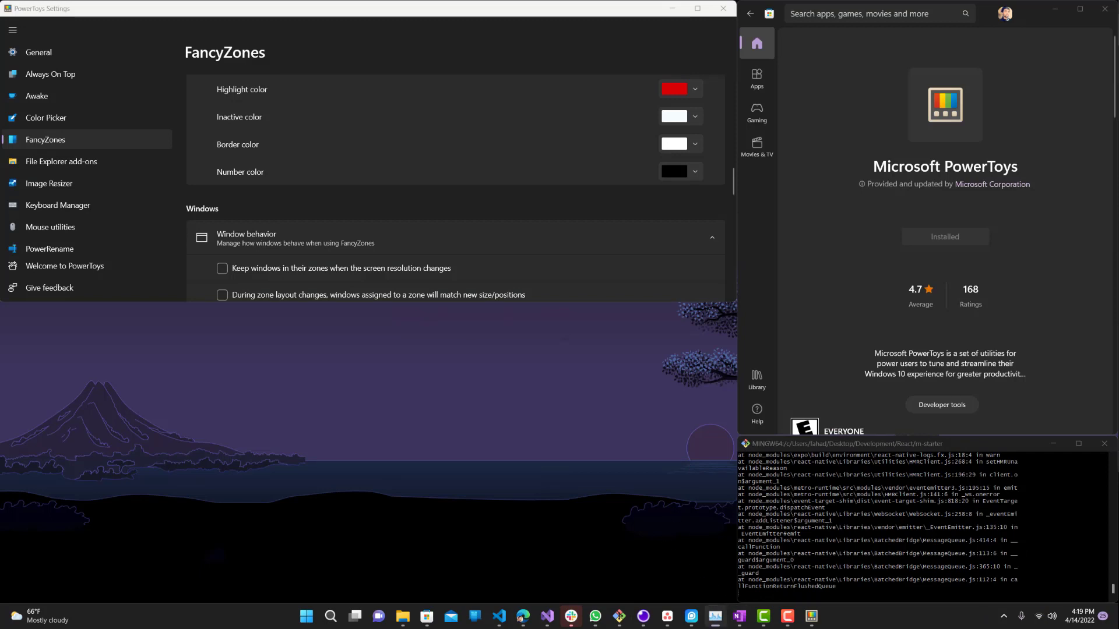
left_click(694, 171)
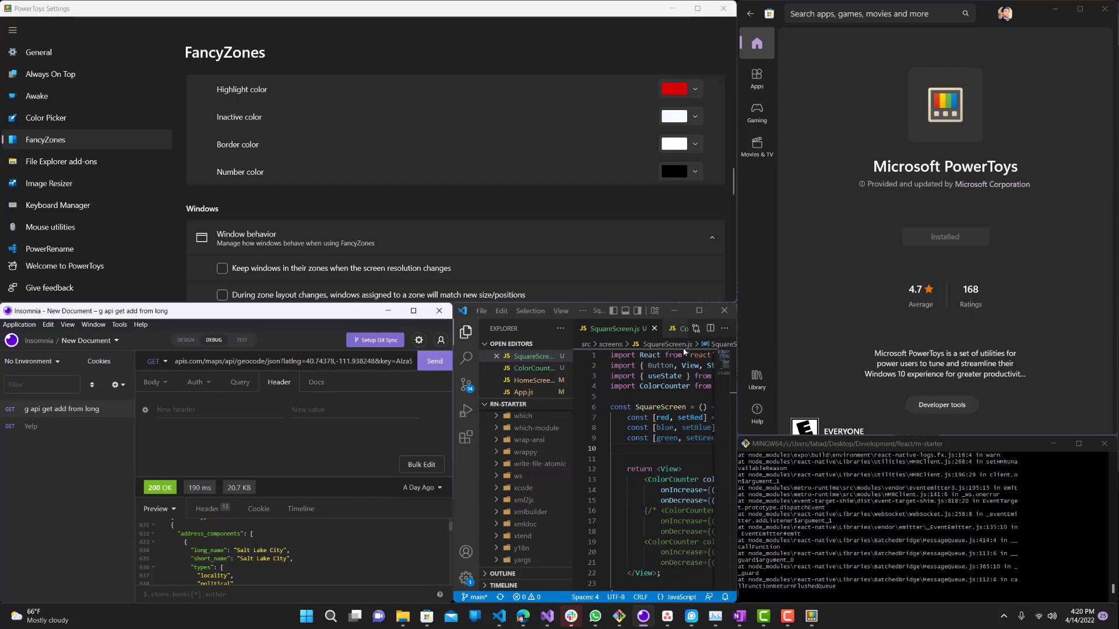
scroll("down", 3)
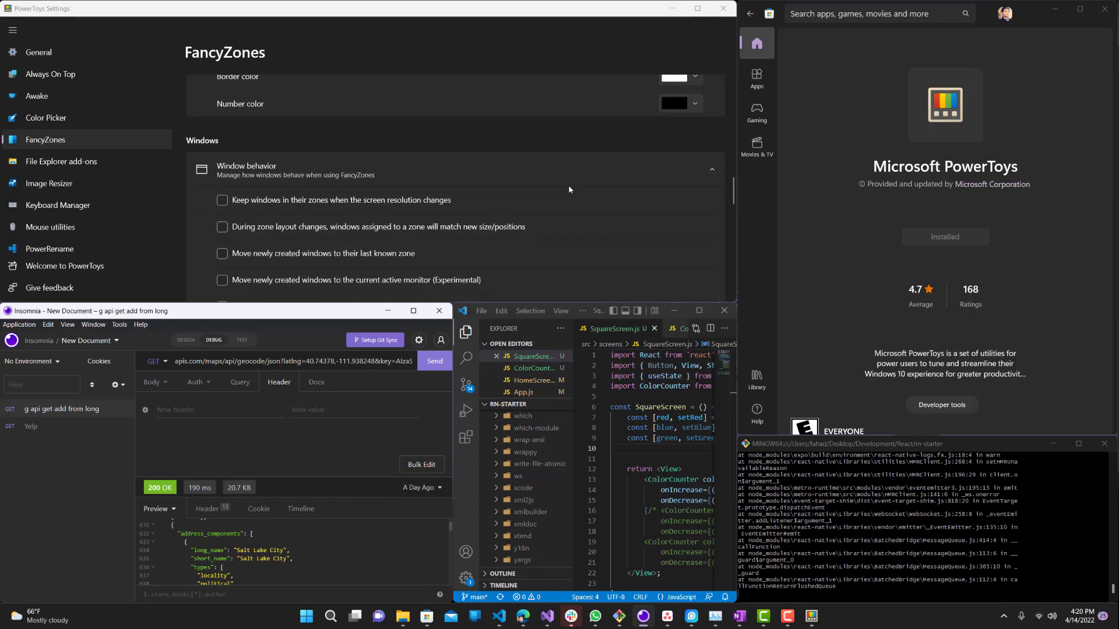
scroll("down", 3)
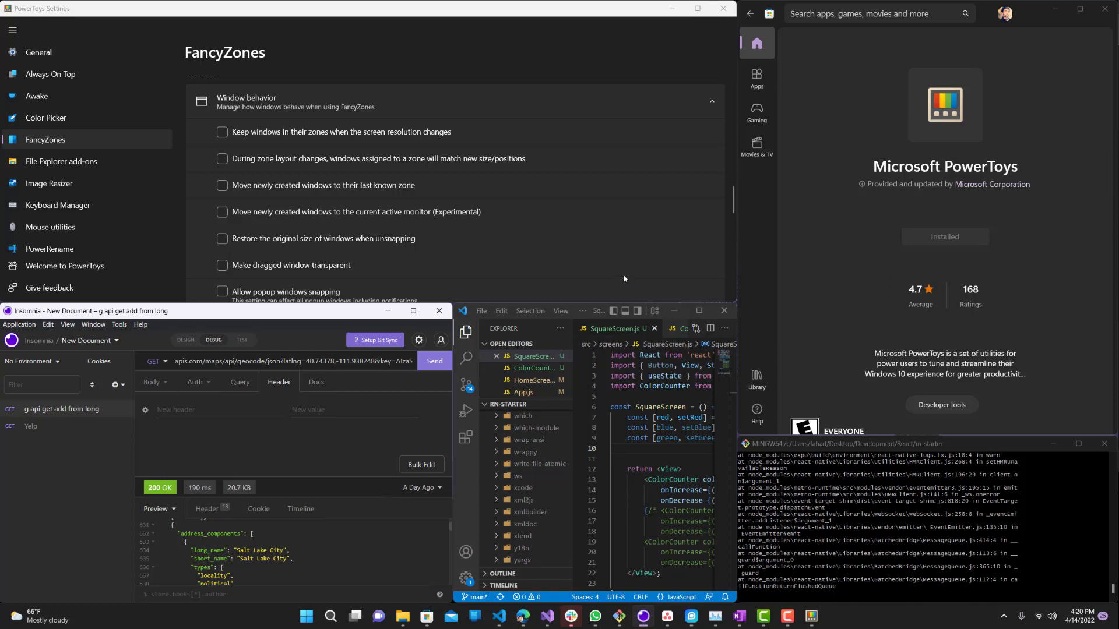
mouse_move(670, 77)
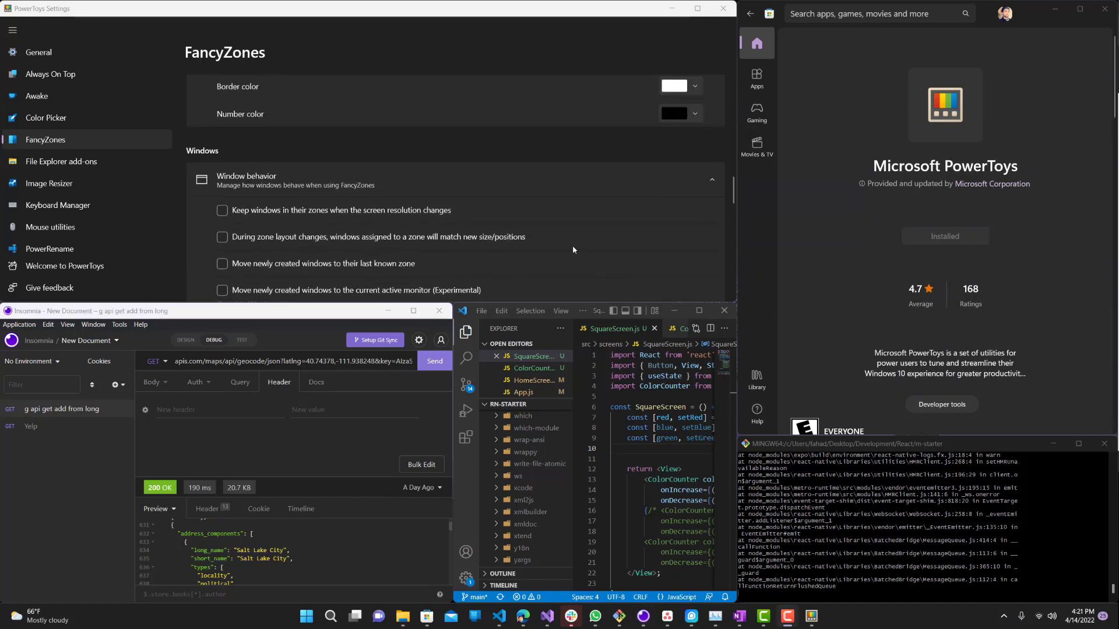
scroll("down", 3)
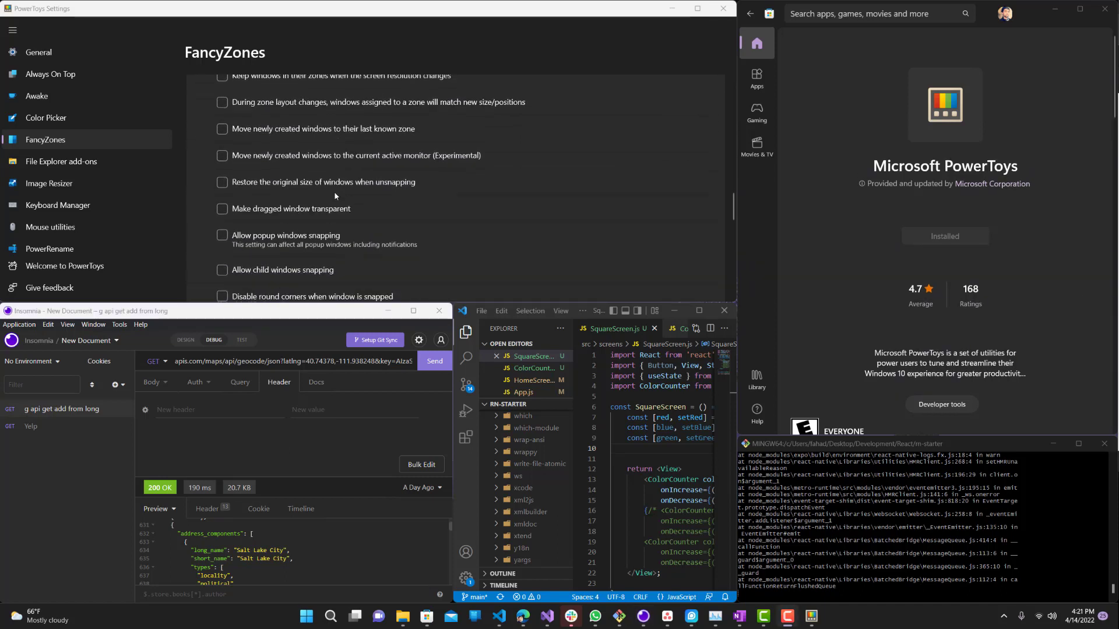
scroll("down", 3)
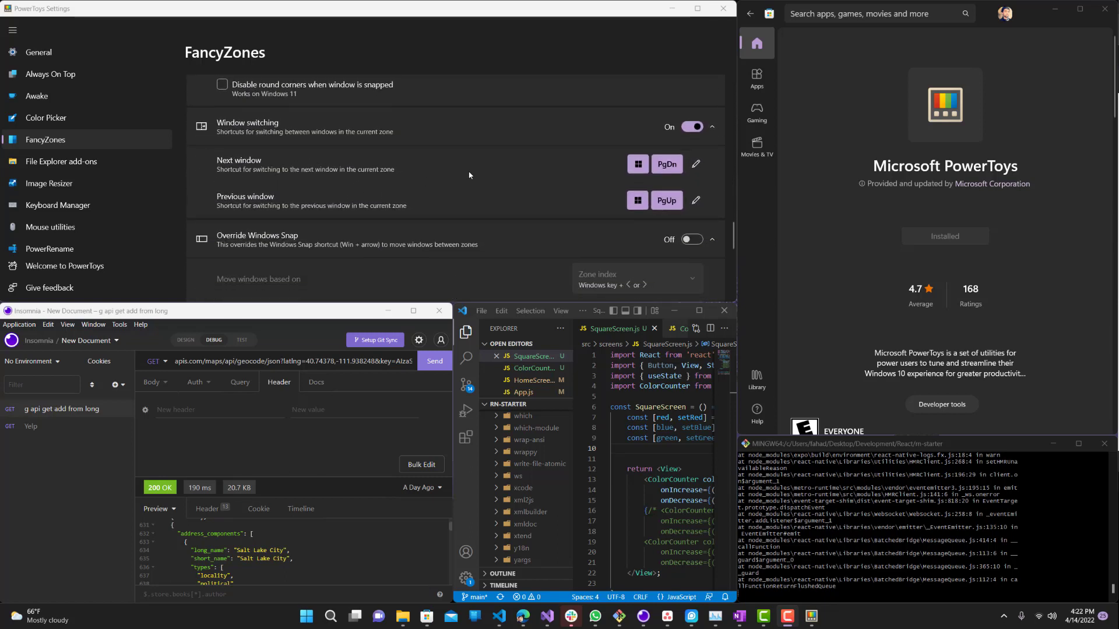
scroll("down", 3)
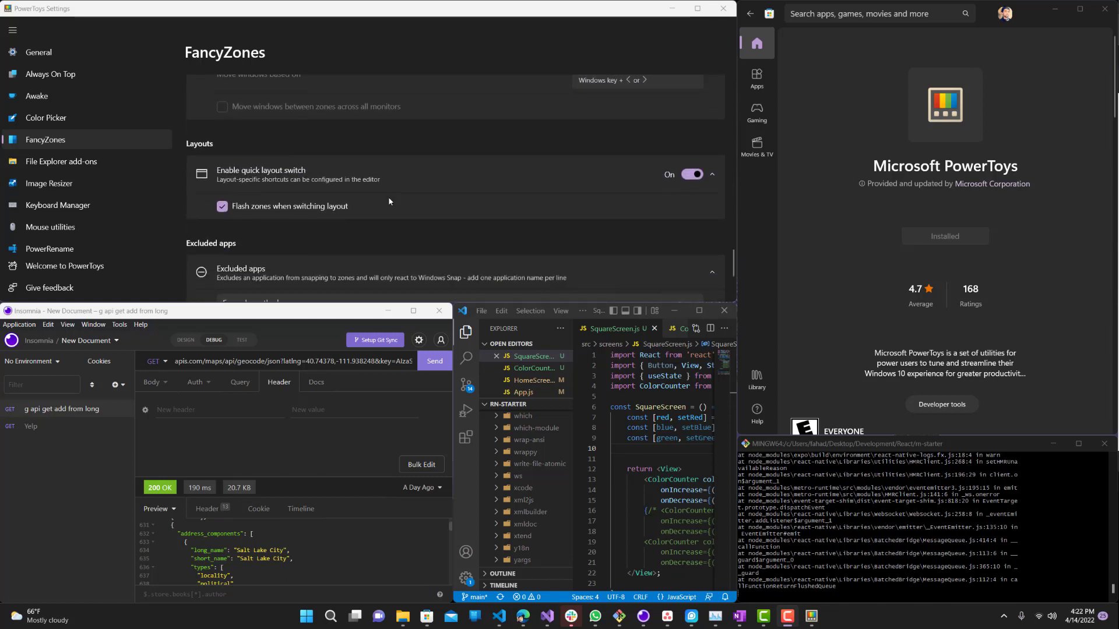
scroll("down", 3)
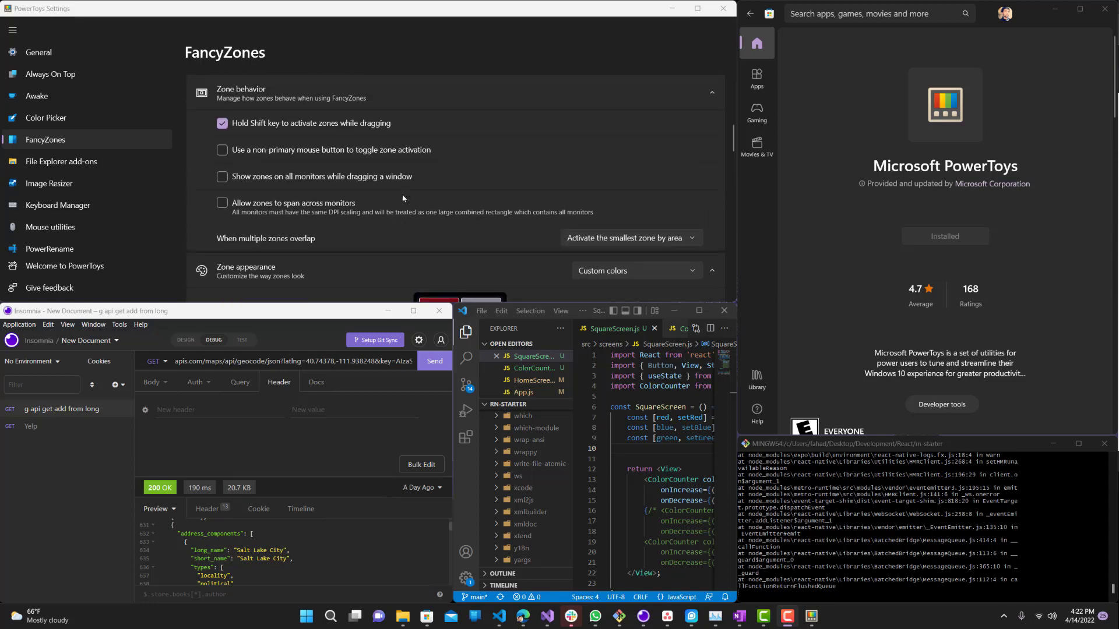
scroll("down", 3)
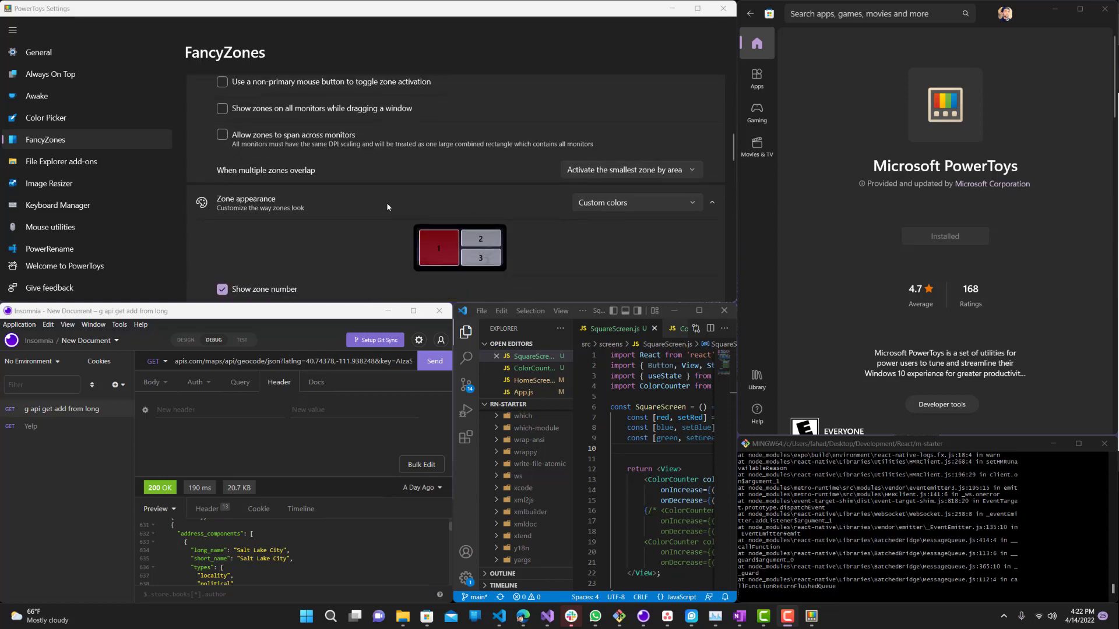
mouse_move(350, 197)
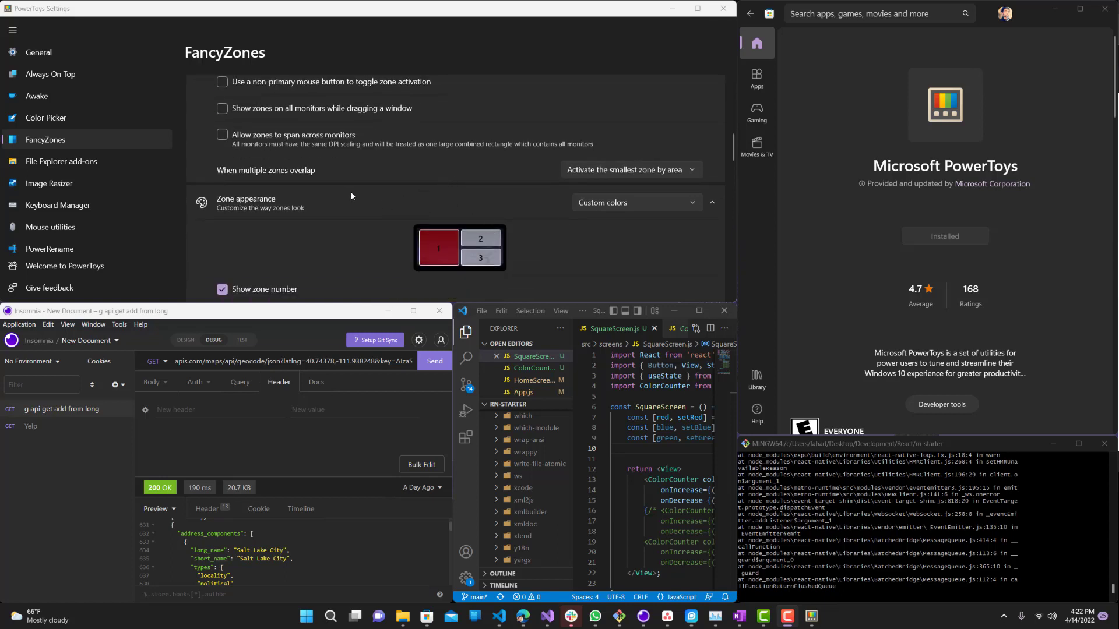
scroll("down", 3)
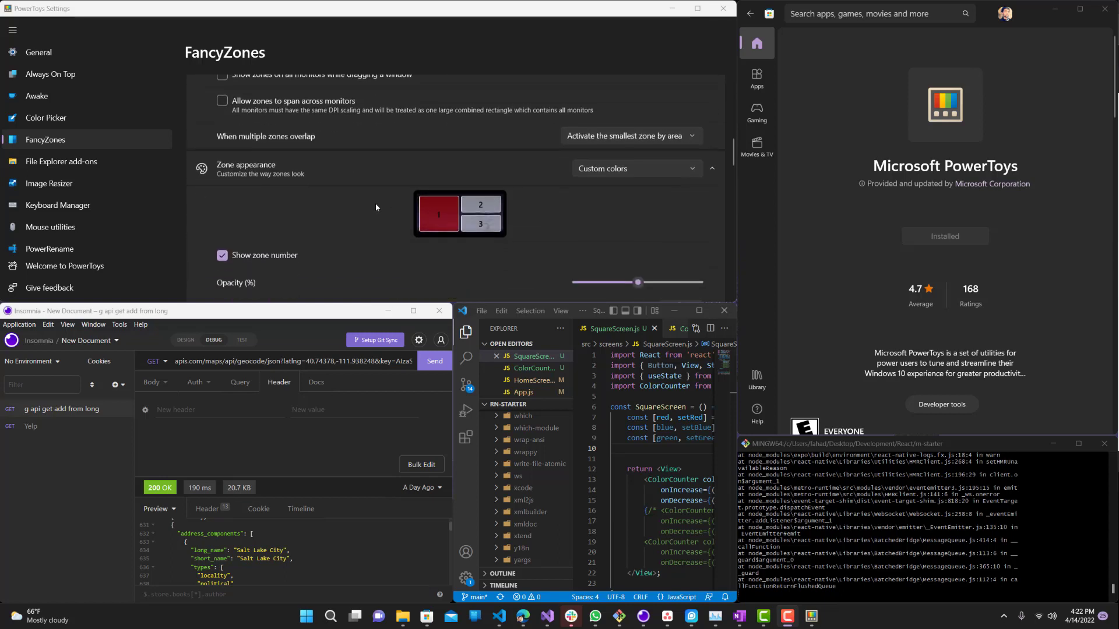